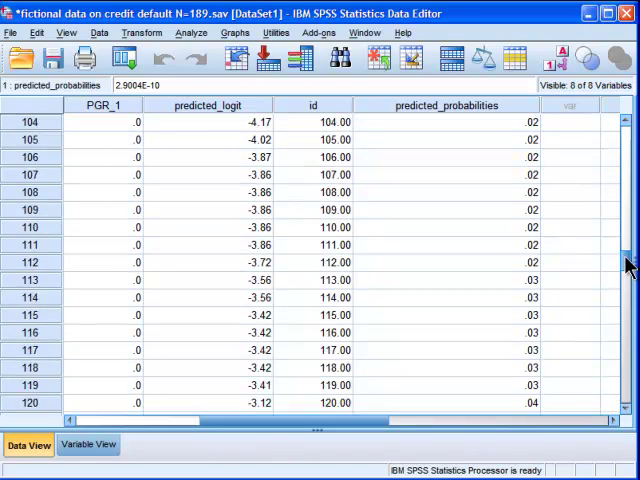
- Set predicted_probabilities to 5 decimals so its values line up with PRE_1
scroll("up", 3)
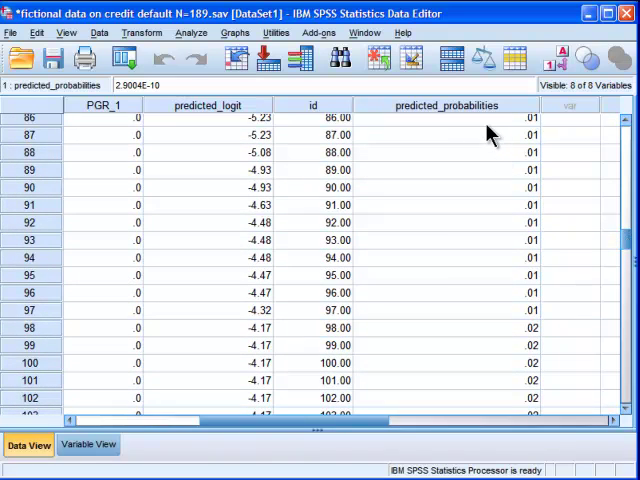
left_click(490, 136)
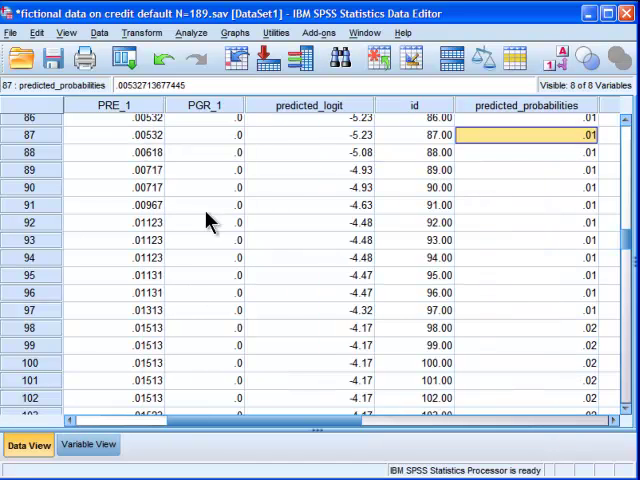
mouse_move(192, 152)
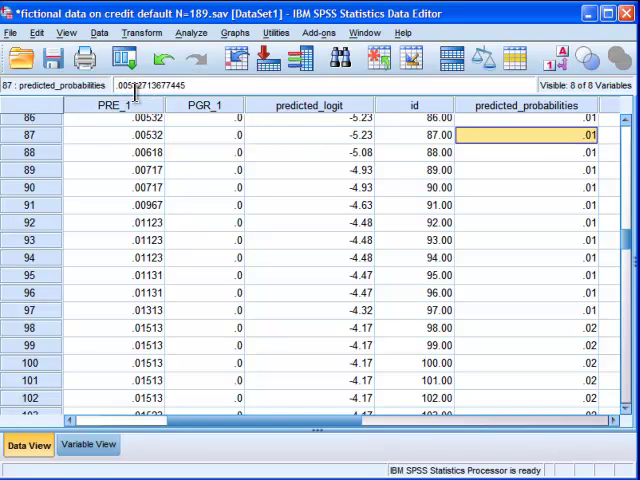
mouse_move(530, 170)
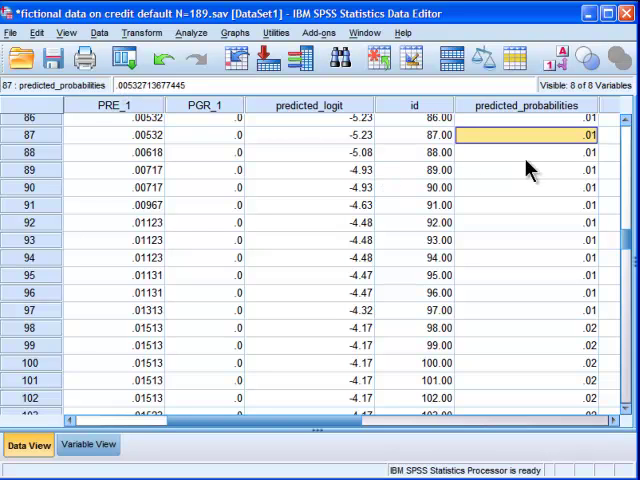
left_click(88, 444)
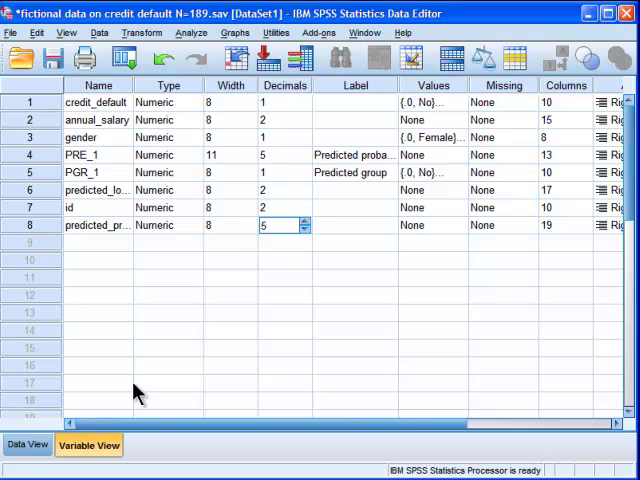
left_click(28, 444)
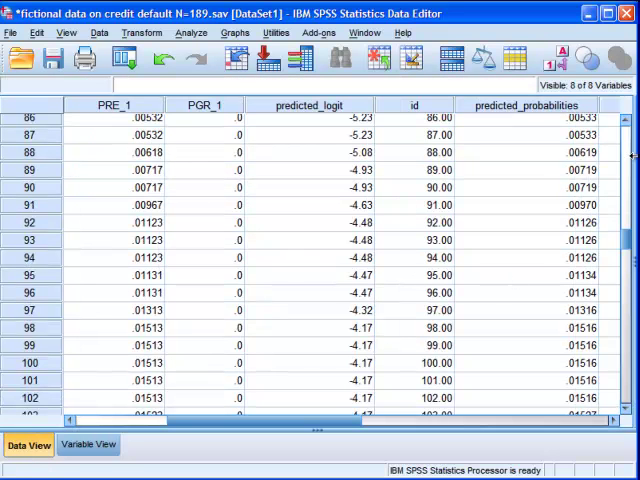
left_click(524, 136)
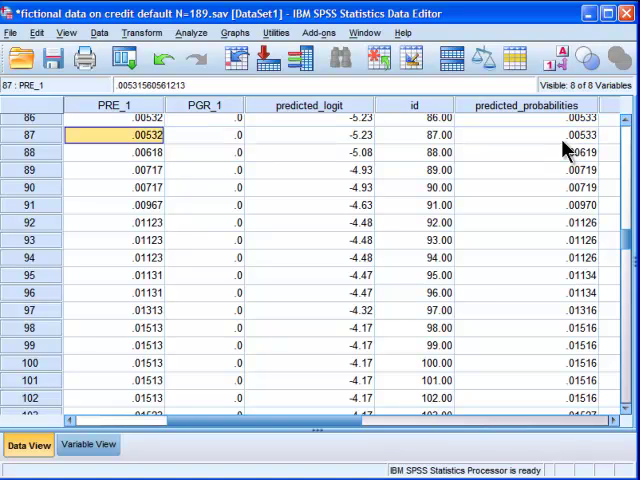
mouse_move(190, 32)
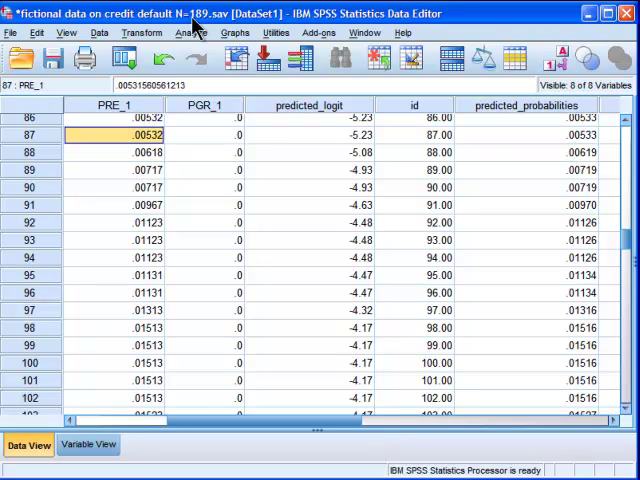
left_click(192, 32)
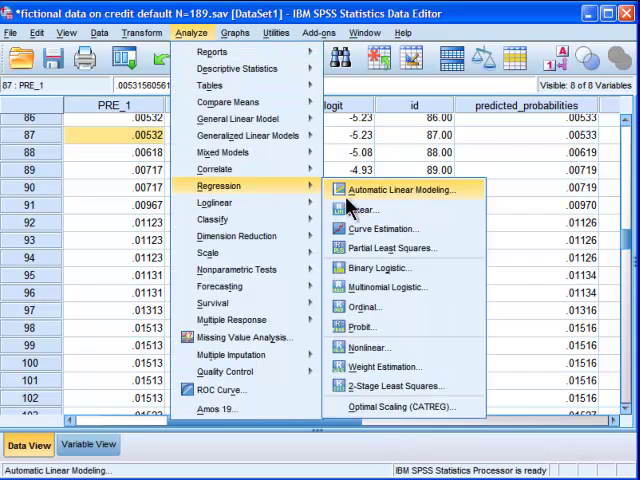
left_click(370, 268)
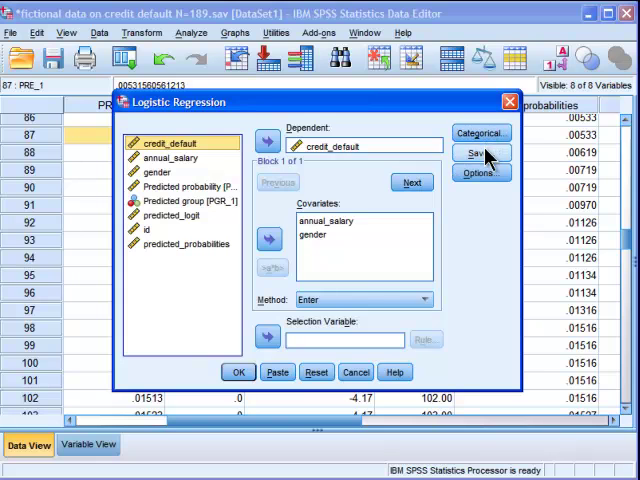
left_click(480, 152)
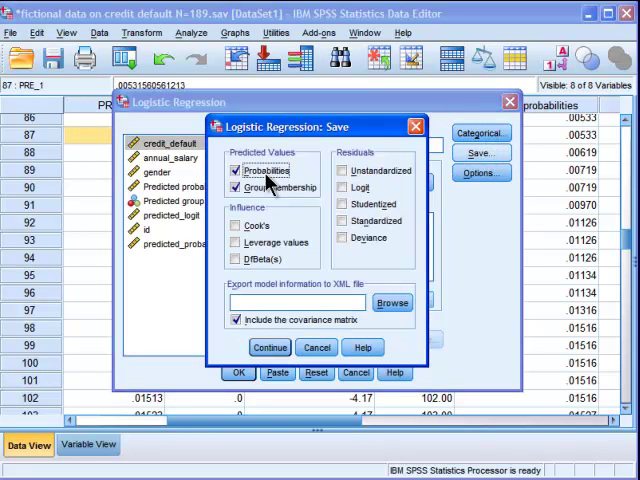
left_click(268, 348)
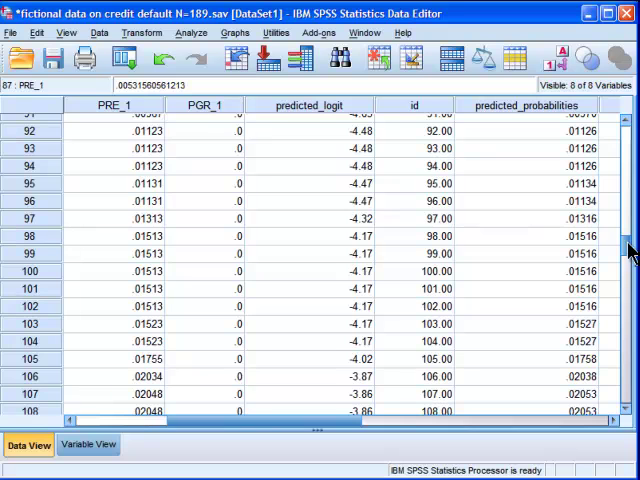
scroll("down", 3)
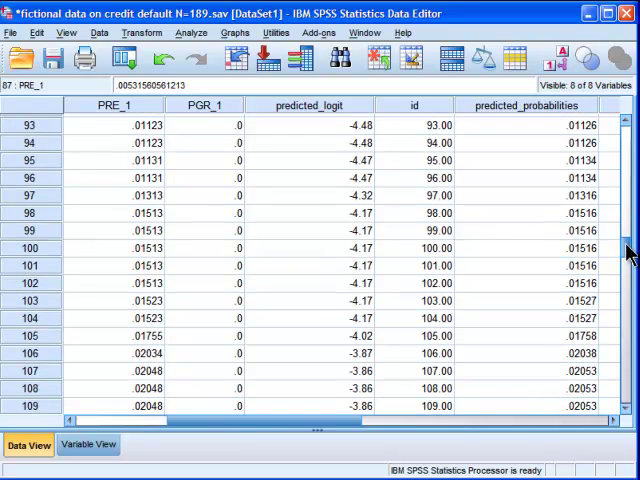
scroll("up", 3)
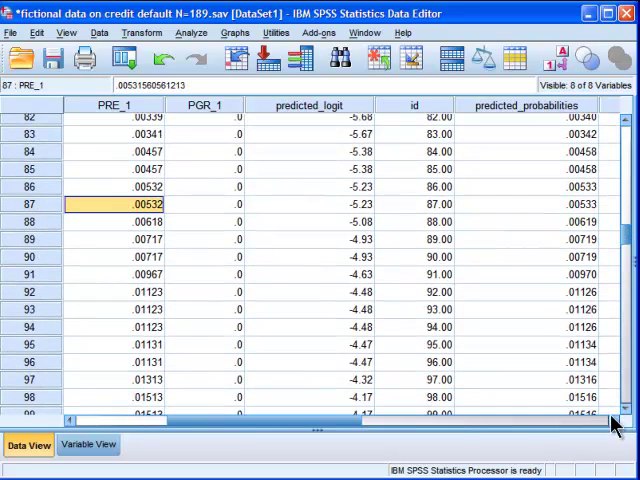
scroll("right", 3)
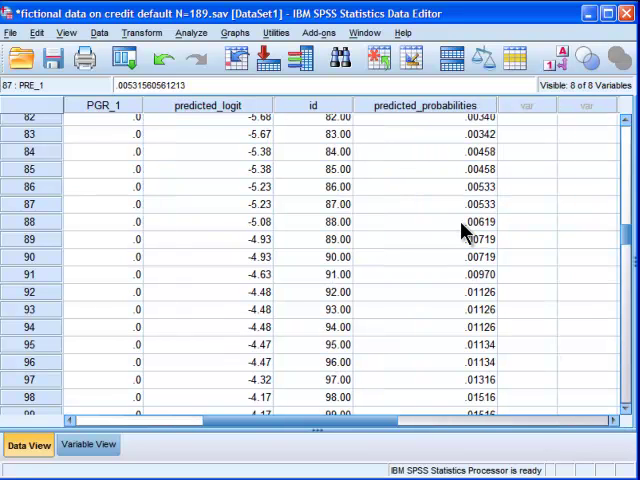
left_click(480, 220)
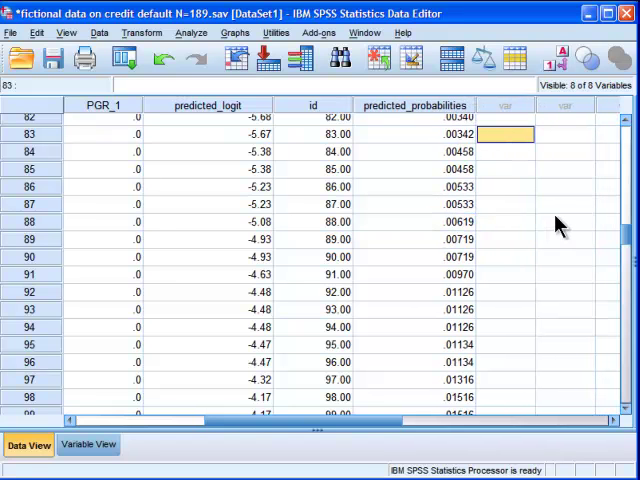
scroll("down", 3)
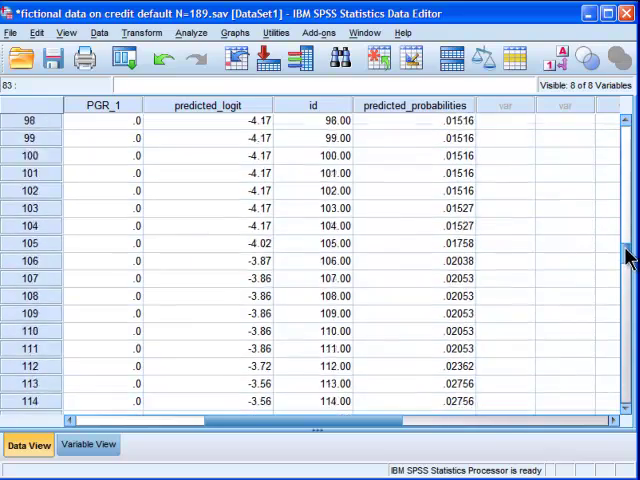
scroll("down", 3)
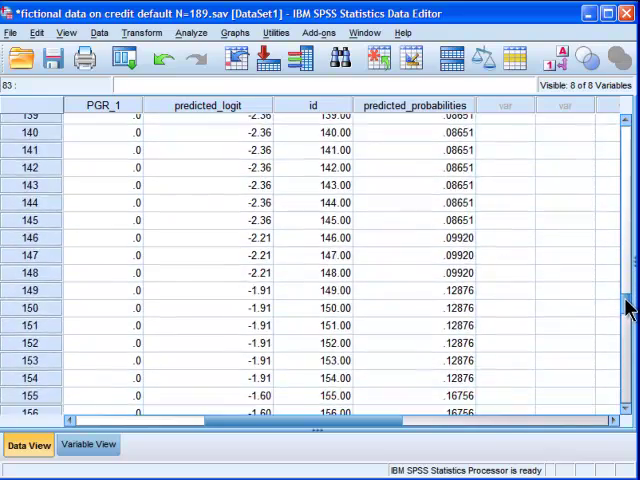
scroll("down", 3)
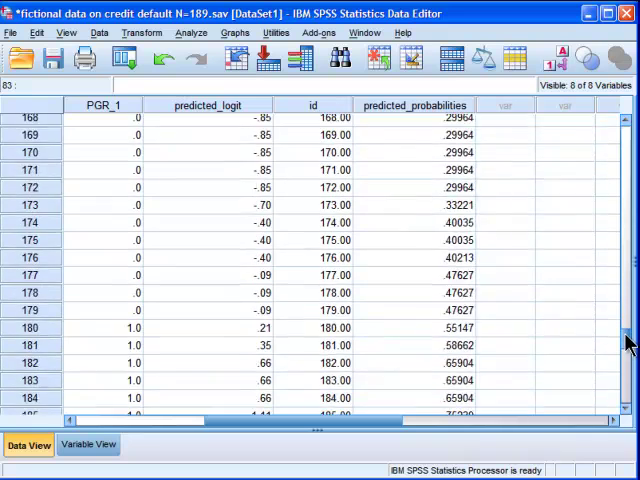
scroll("down", 3)
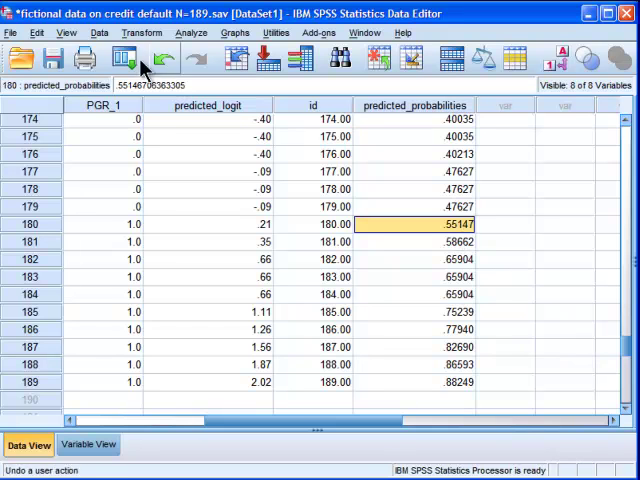
- Abandon the Compute Variable approach, clearing its previous settings
left_click(140, 32)
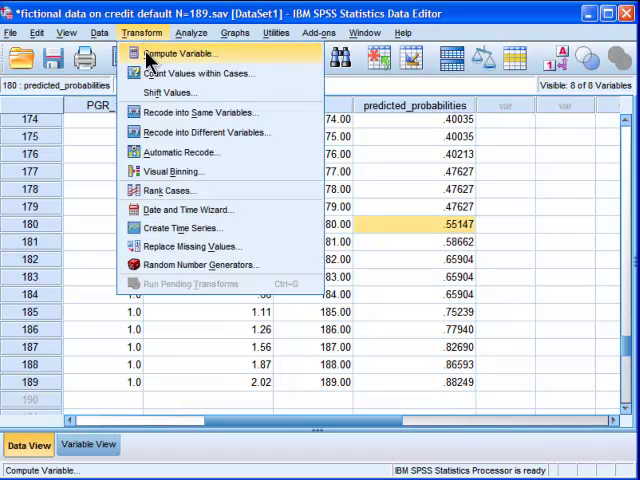
left_click(180, 52)
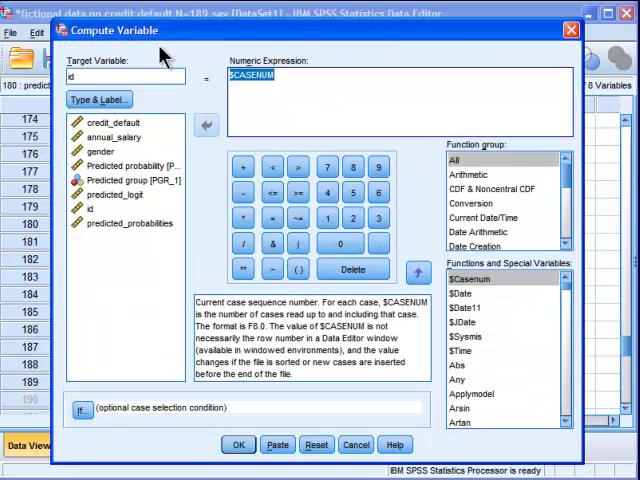
left_click(316, 444)
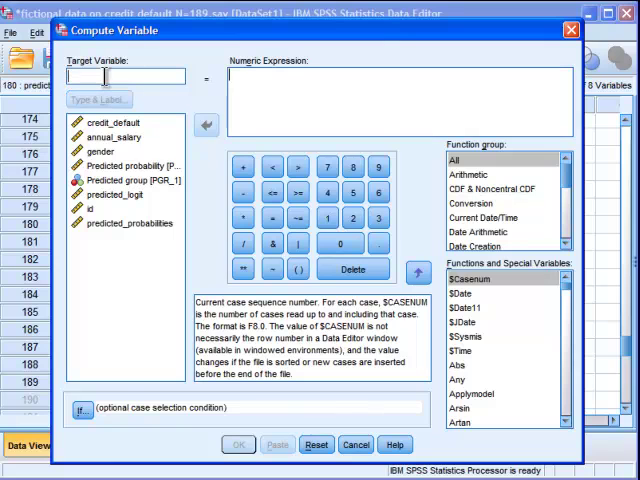
- Start Recode into Different Variables with predicted_probabilities as the input variable
type("predicted_membership")
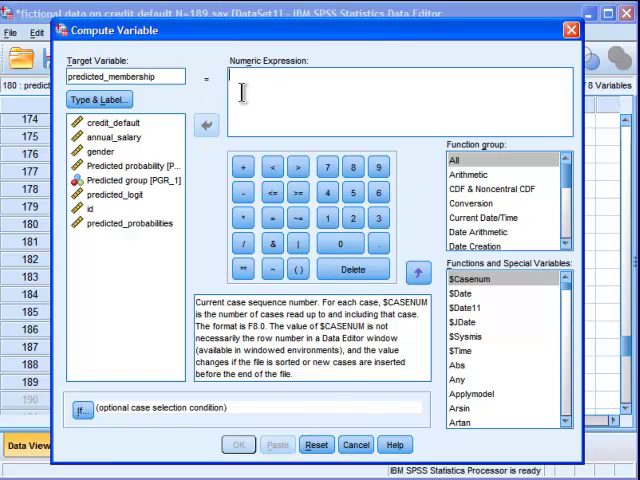
double_click(124, 222)
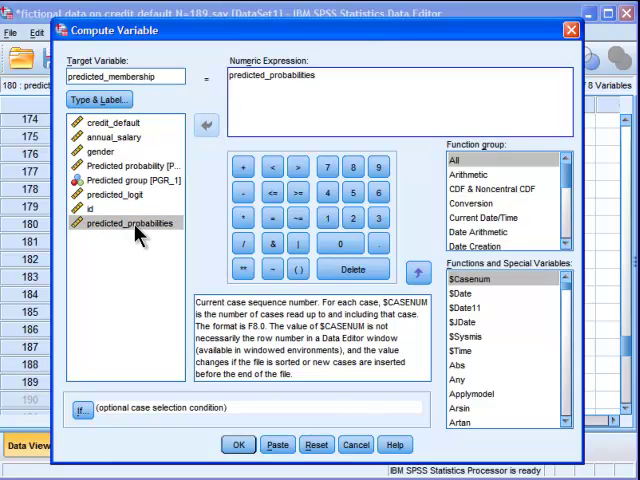
left_click(130, 222)
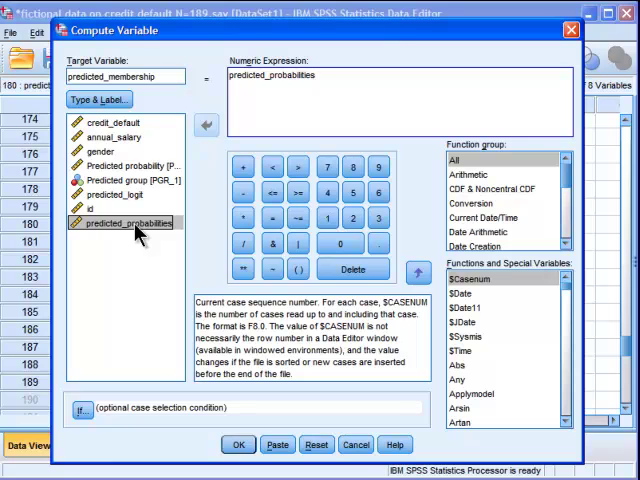
left_click(238, 444)
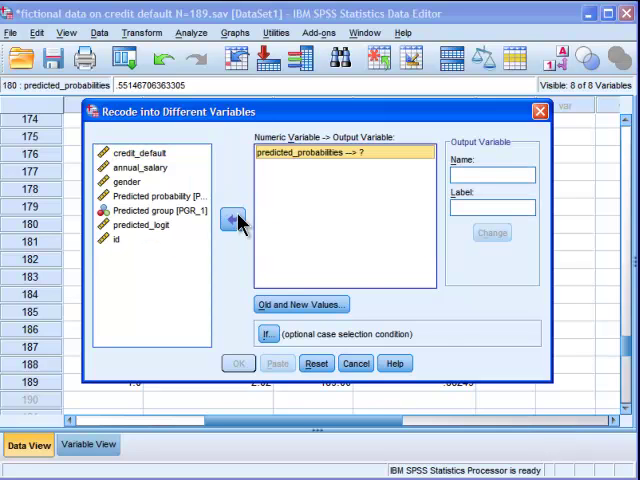
- Name the output variable predicted_membership and move on to its value mappings
type("pred")
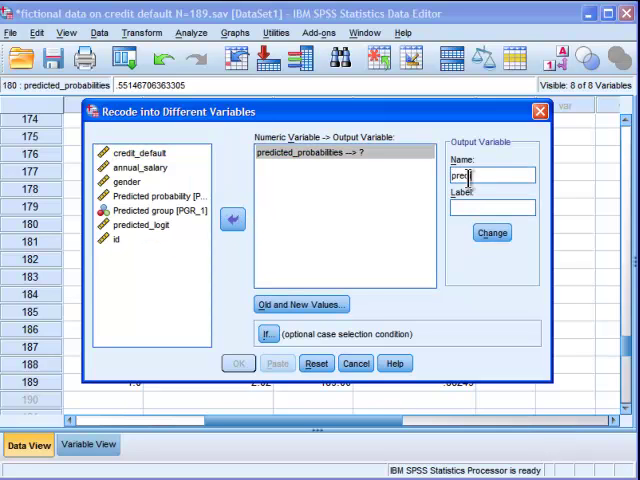
type("predicted_member")
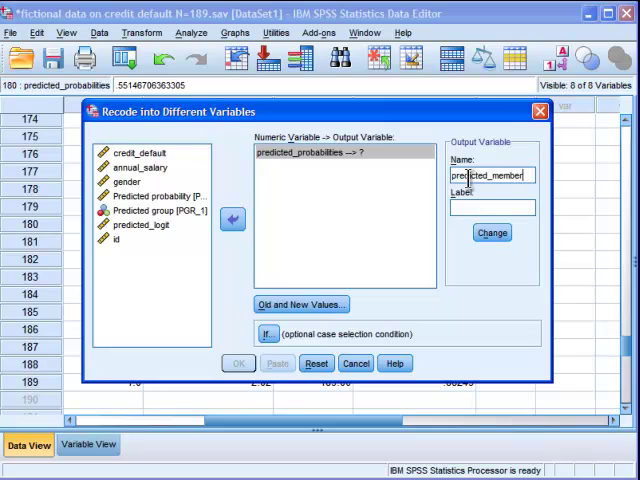
left_click(492, 232)
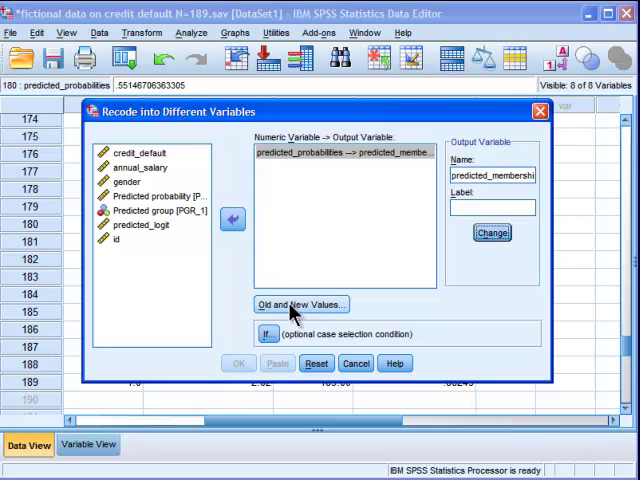
left_click(300, 304)
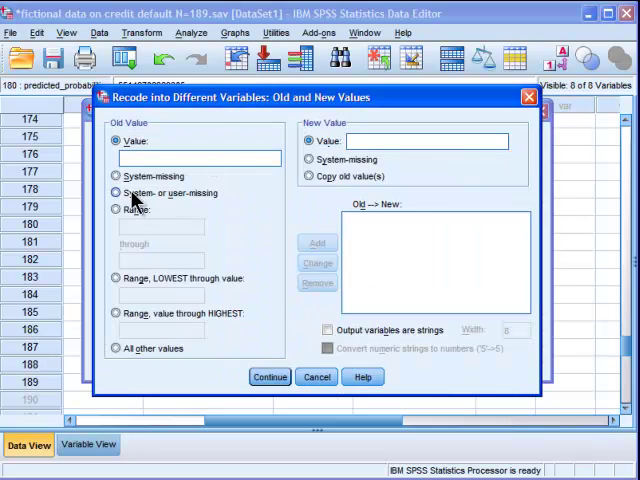
- Map the range .000000000 thru .499999999 to the new value 0
left_click(116, 208)
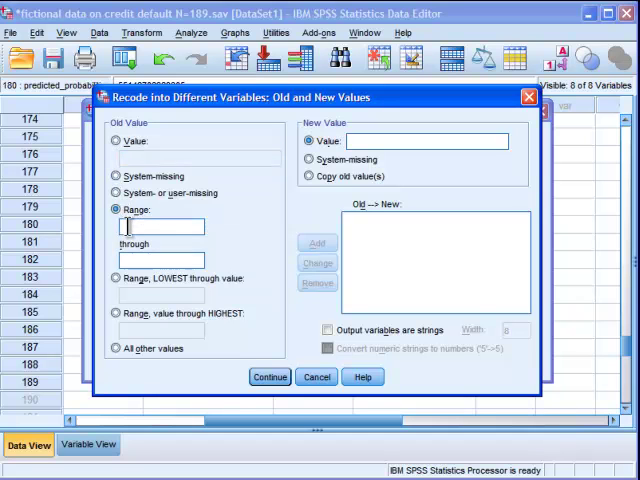
type(".000000000")
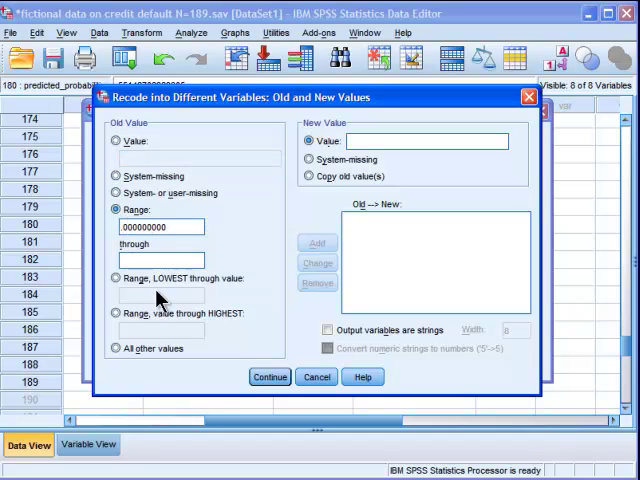
type("2")
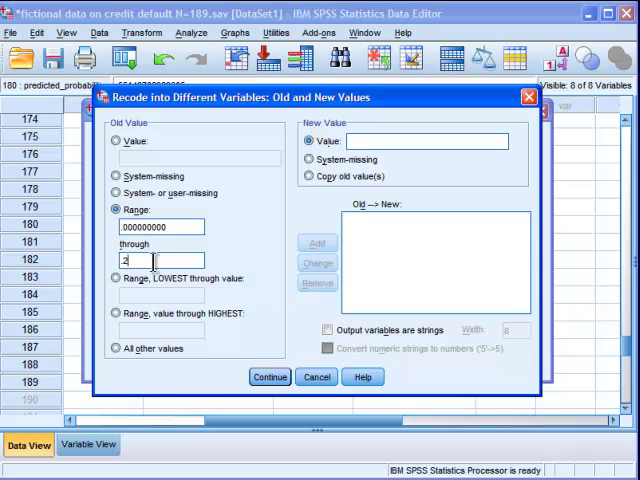
type(".4999999999")
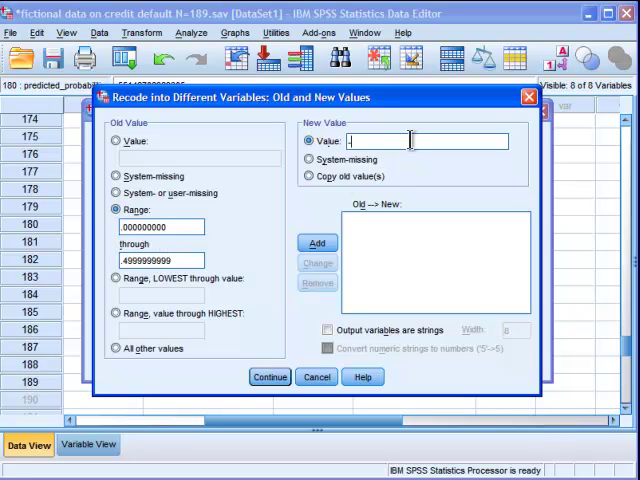
left_click(316, 244)
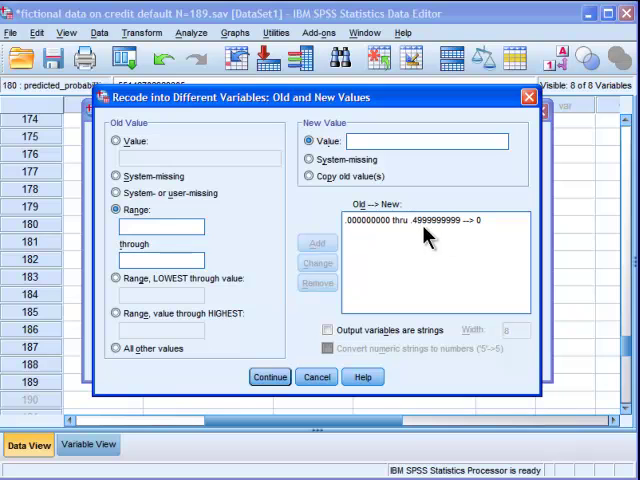
mouse_move(420, 230)
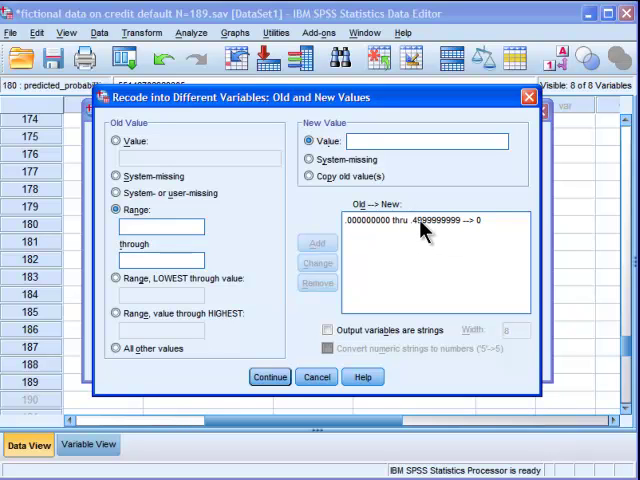
- Map all other values to 1 and run the recode to create predicted_membership
left_click(410, 220)
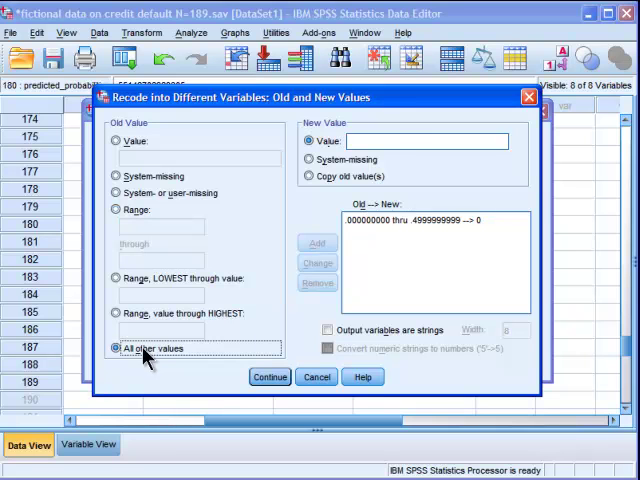
type("1")
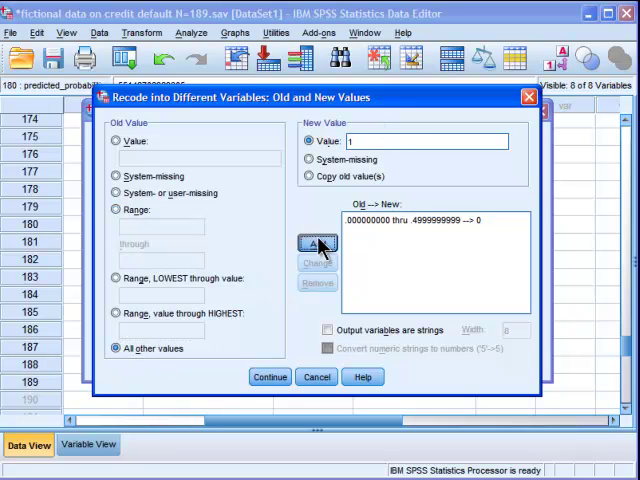
left_click(268, 376)
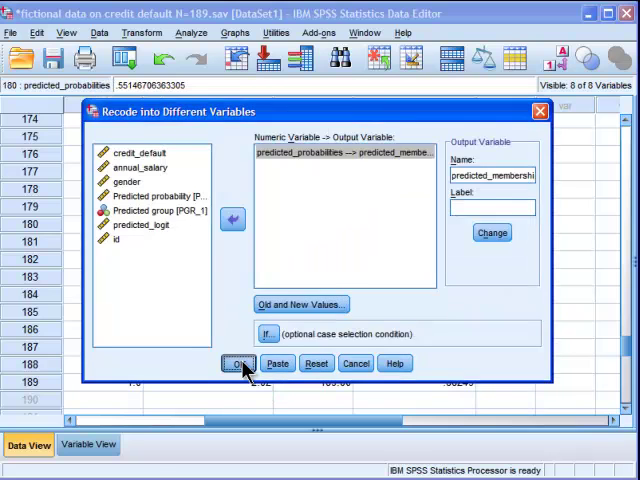
left_click(238, 364)
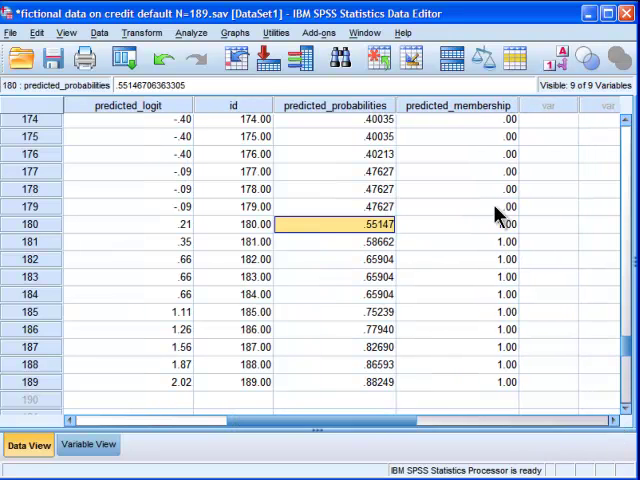
scroll("left", 3)
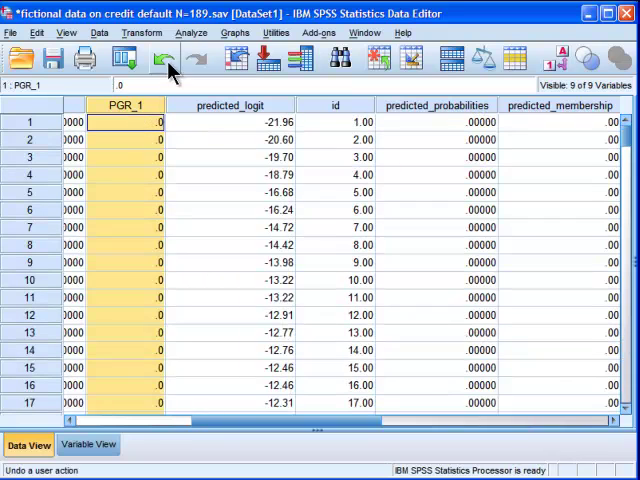
left_click(192, 32)
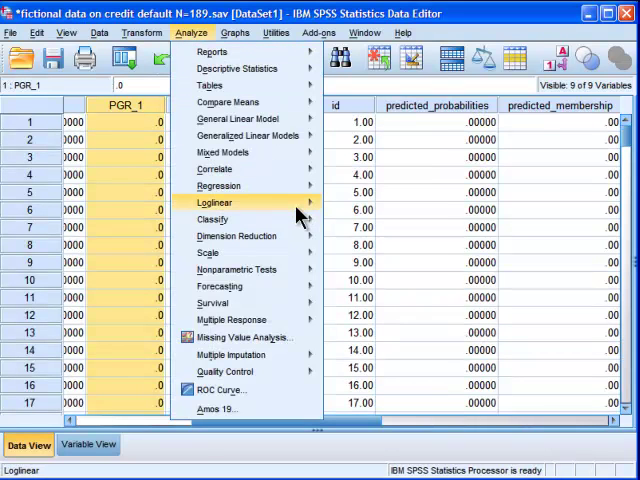
mouse_move(216, 184)
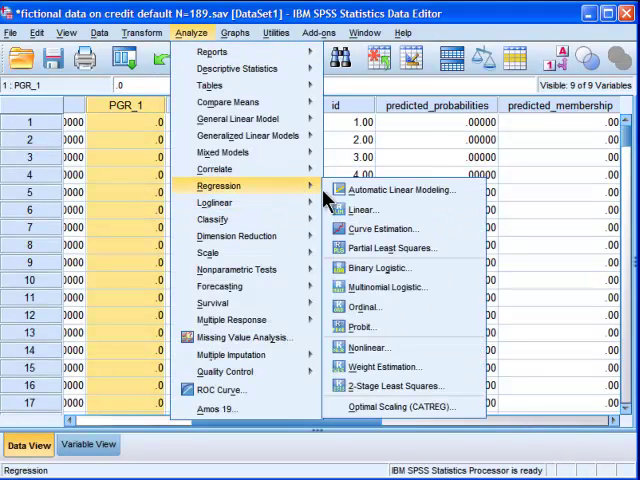
left_click(376, 268)
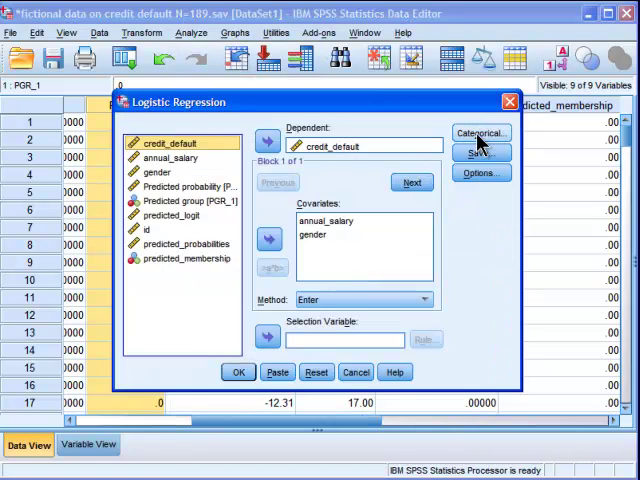
left_click(480, 152)
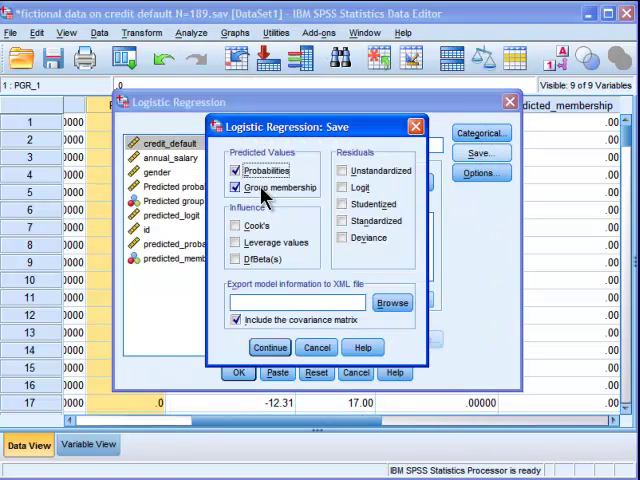
left_click(268, 348)
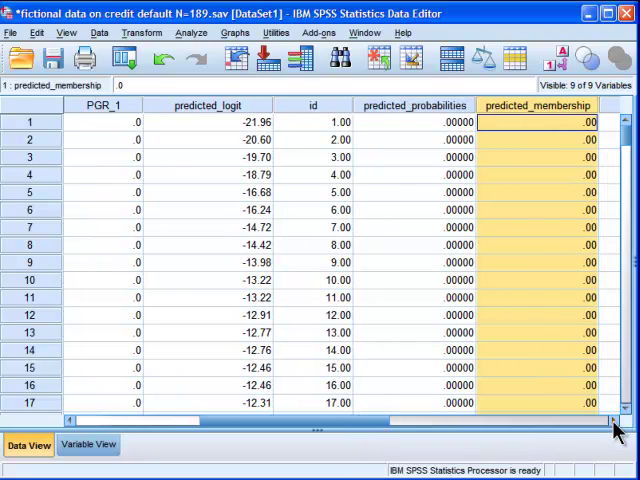
scroll("down", 3)
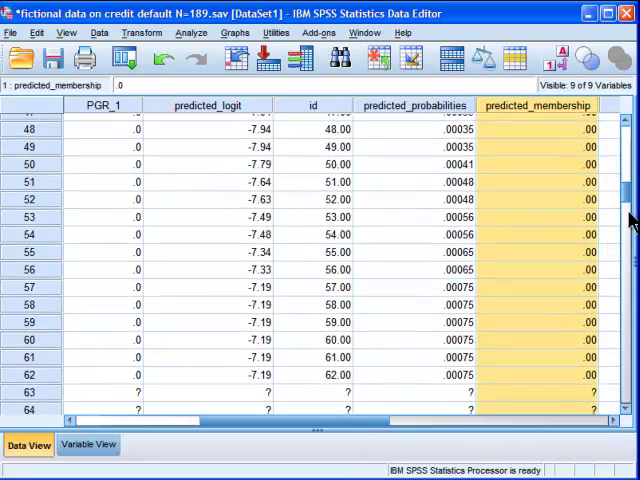
scroll("down", 3)
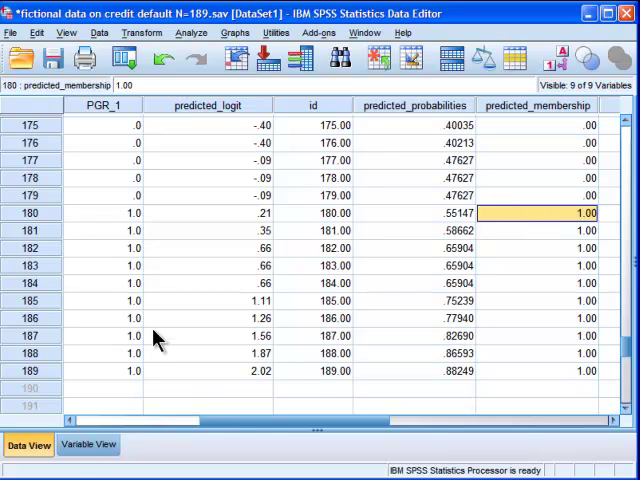
scroll("left", 3)
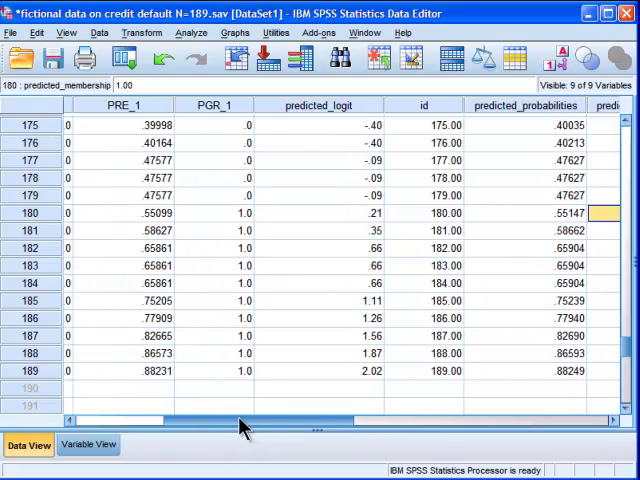
scroll("left", 3)
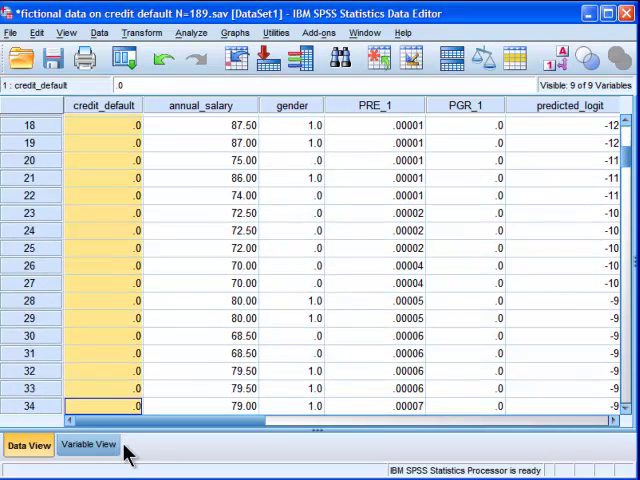
- Scroll the Data View to bring the new VAR00001 column area into view
scroll("down", 3)
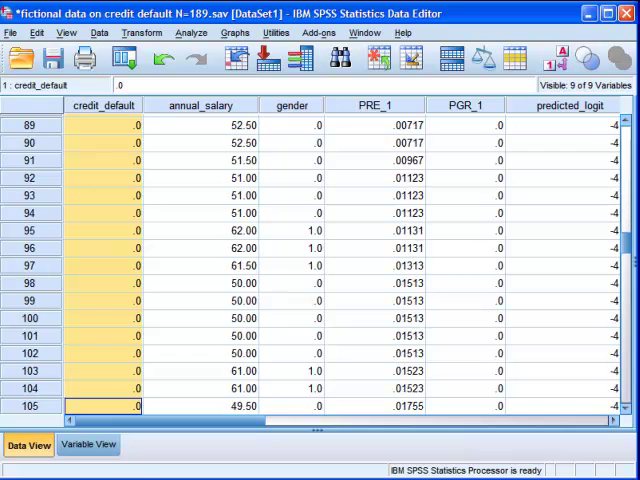
scroll("down", 3)
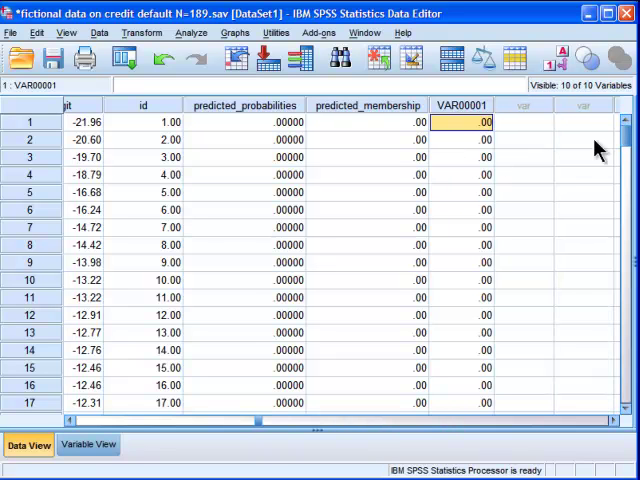
scroll("down", 3)
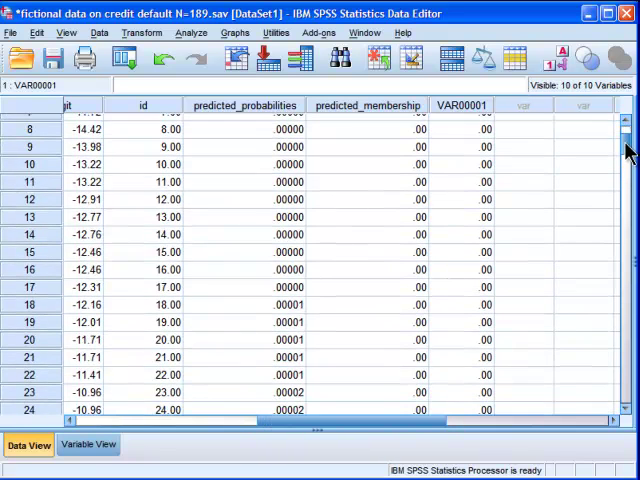
scroll("down", 3)
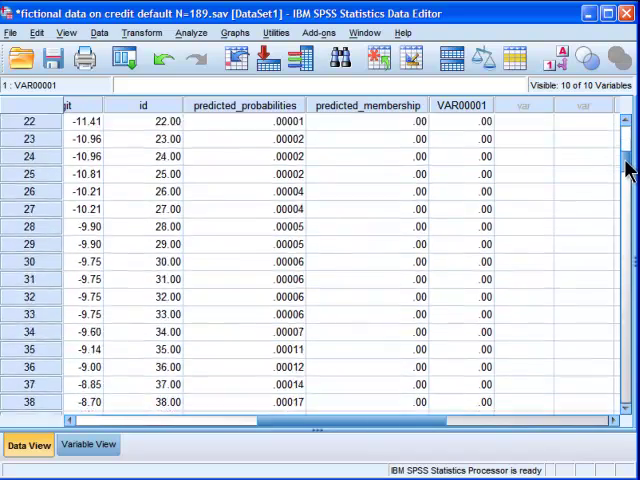
scroll("down", 3)
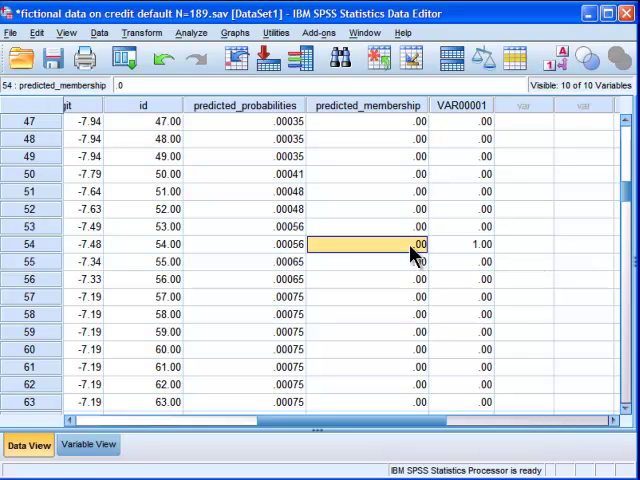
left_click(480, 244)
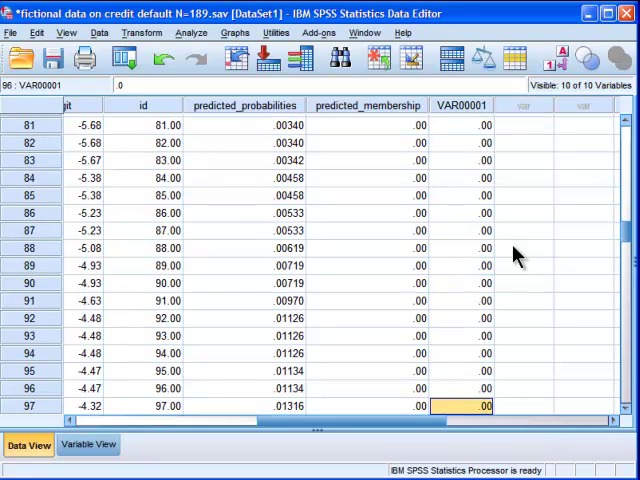
scroll("down", 3)
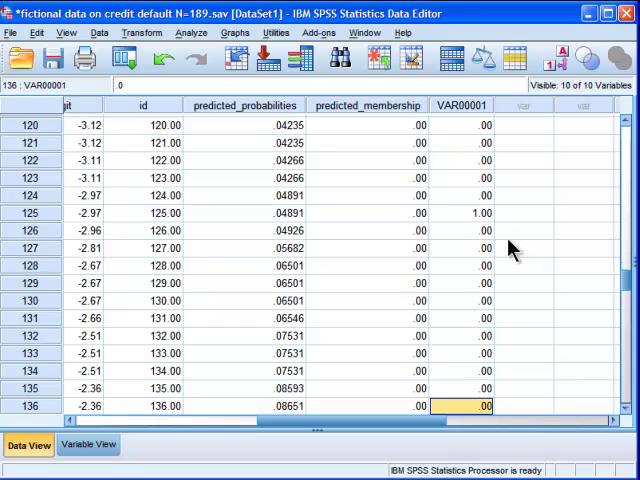
left_click(460, 212)
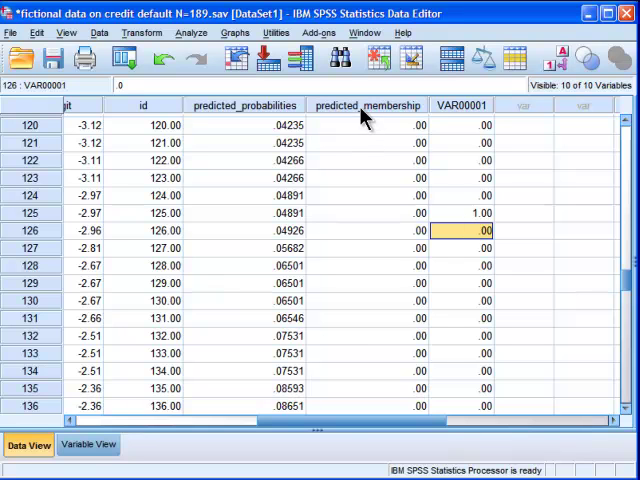
mouse_move(340, 130)
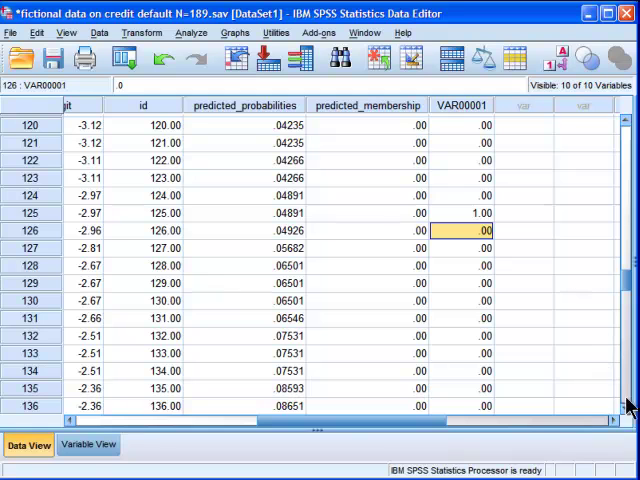
scroll("down", 3)
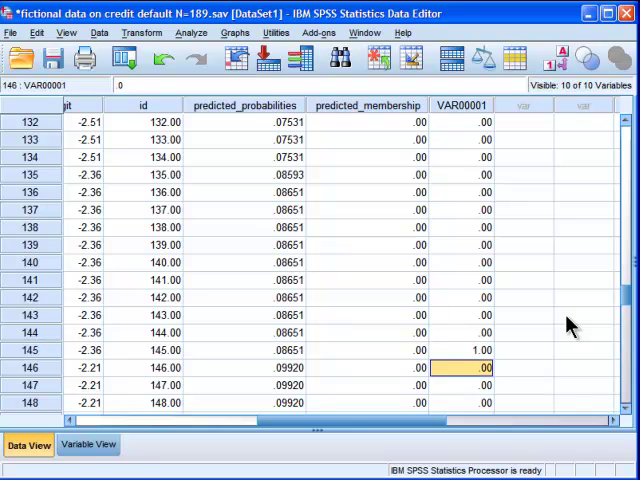
scroll("down", 3)
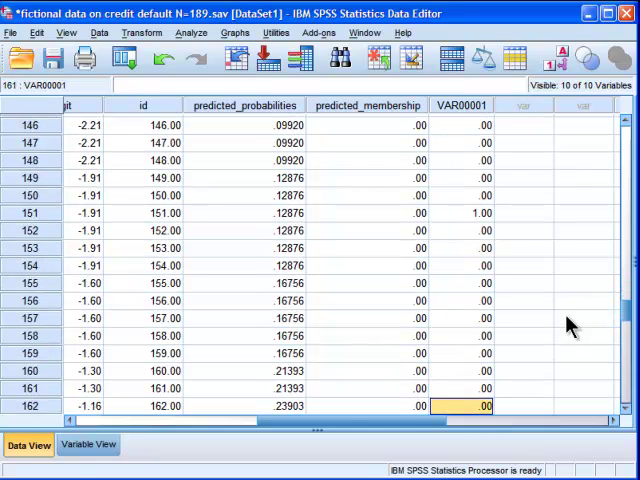
scroll("down", 3)
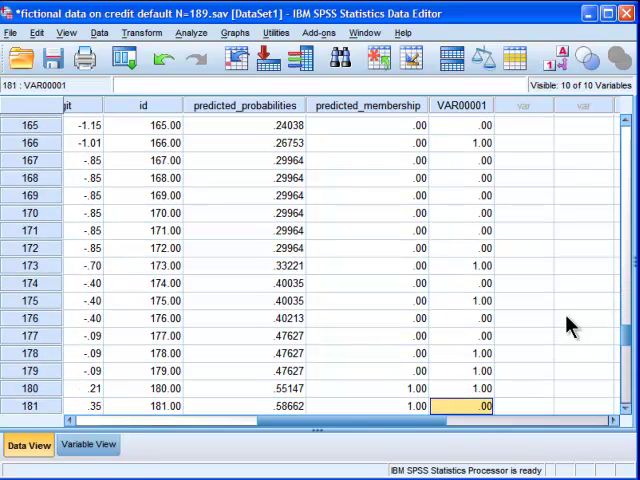
scroll("down", 3)
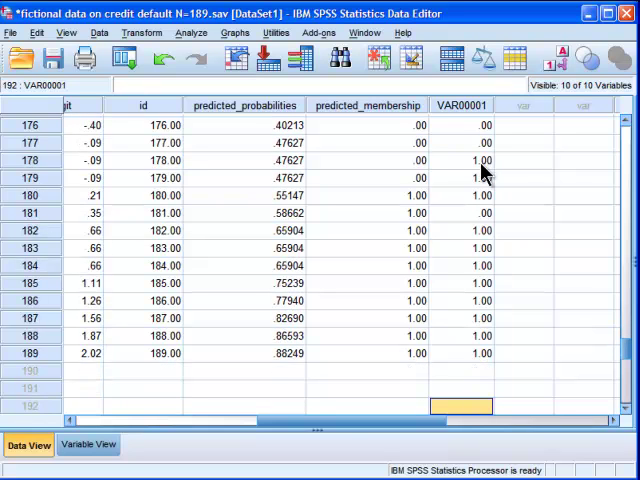
left_click(460, 176)
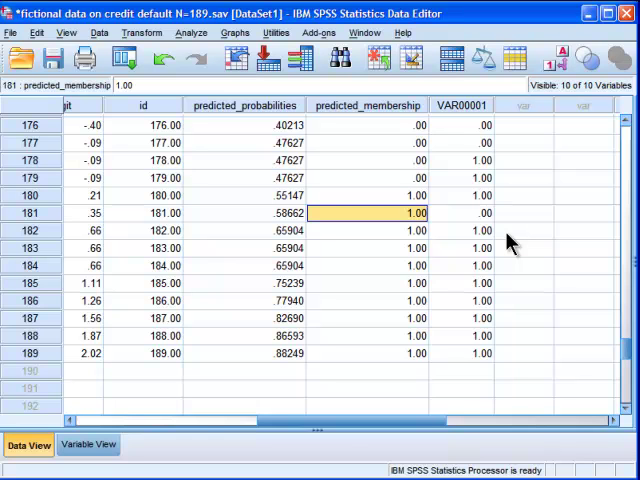
left_click(460, 212)
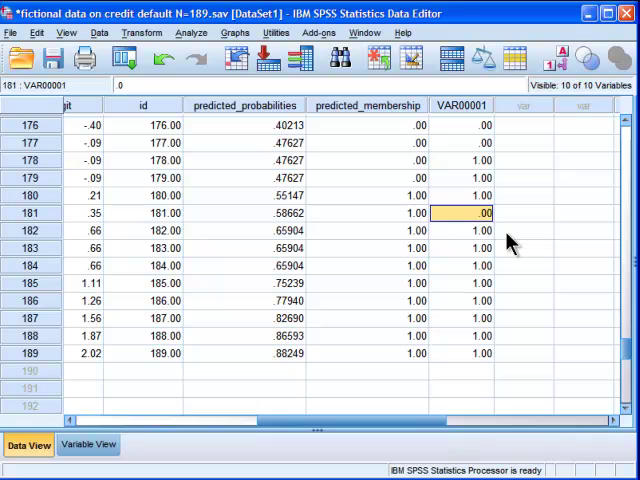
scroll("up", 3)
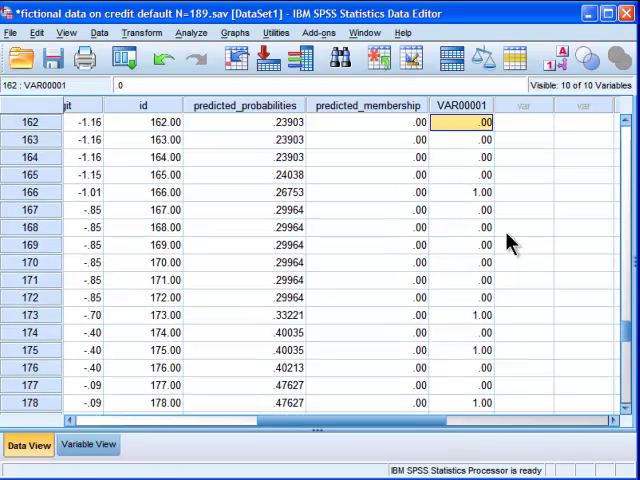
scroll("up", 3)
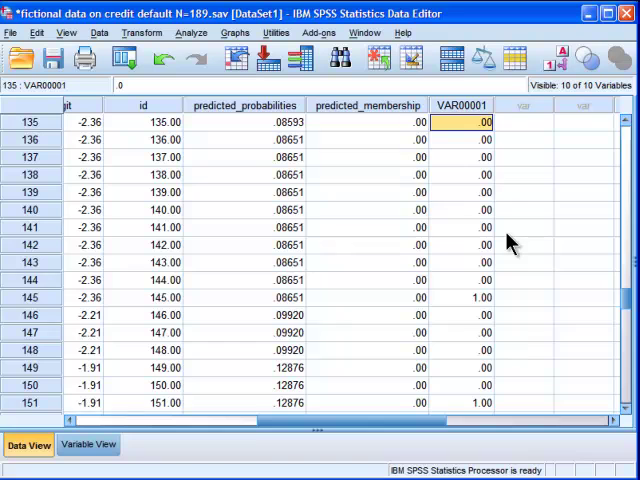
scroll("down", 3)
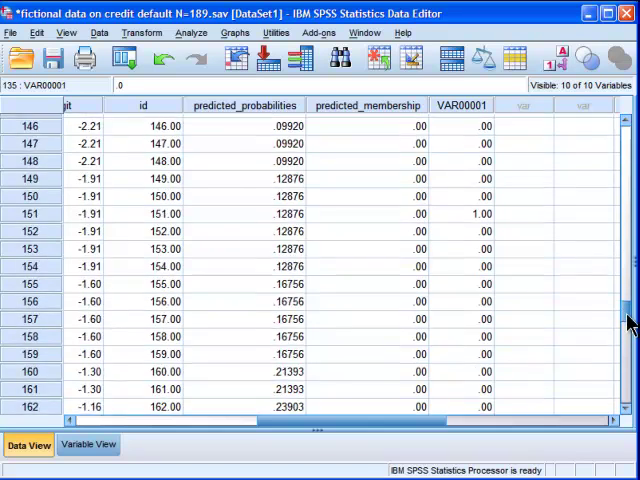
scroll("down", 3)
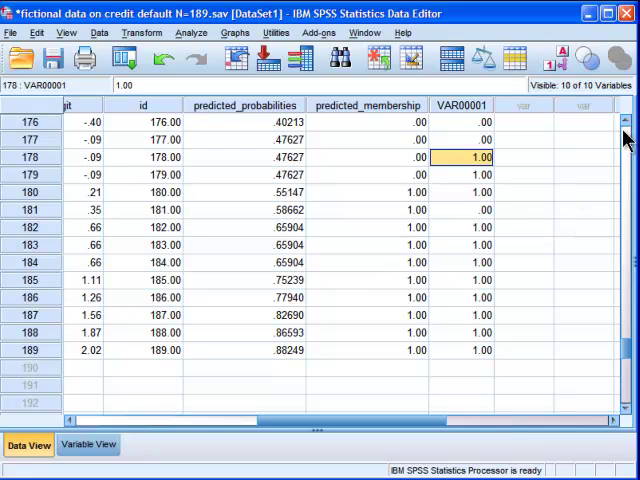
scroll("up", 3)
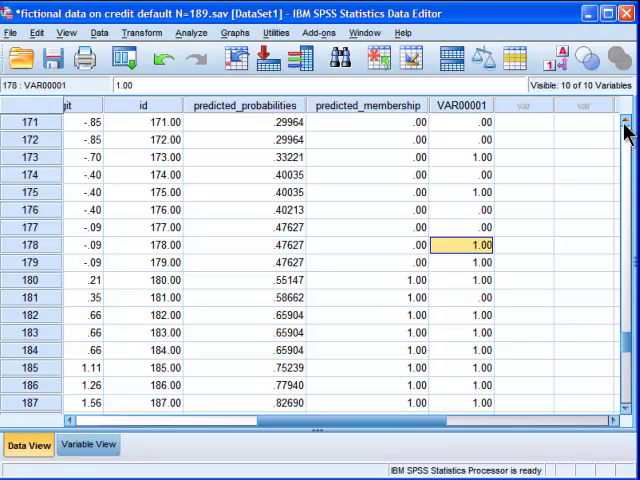
mouse_move(624, 130)
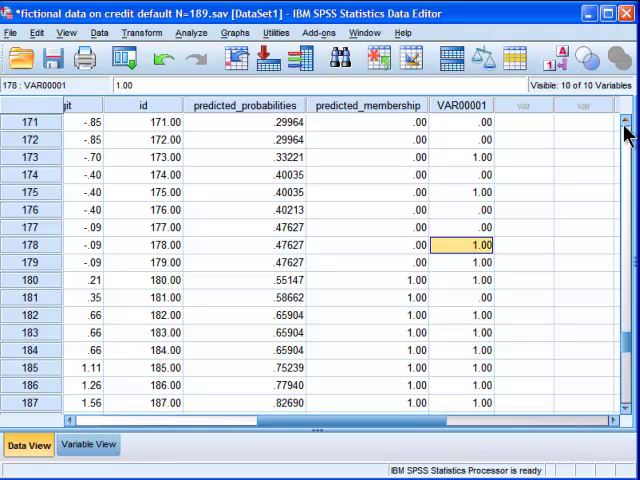
left_click(524, 156)
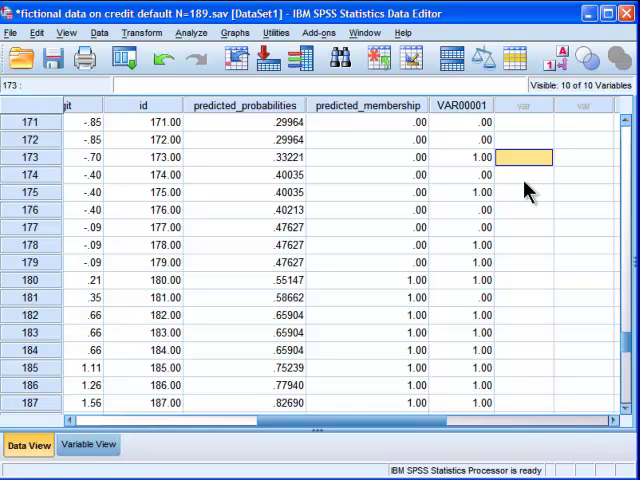
scroll("down", 3)
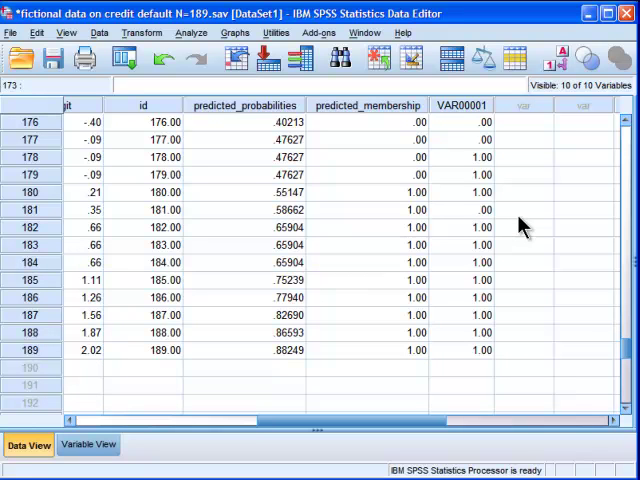